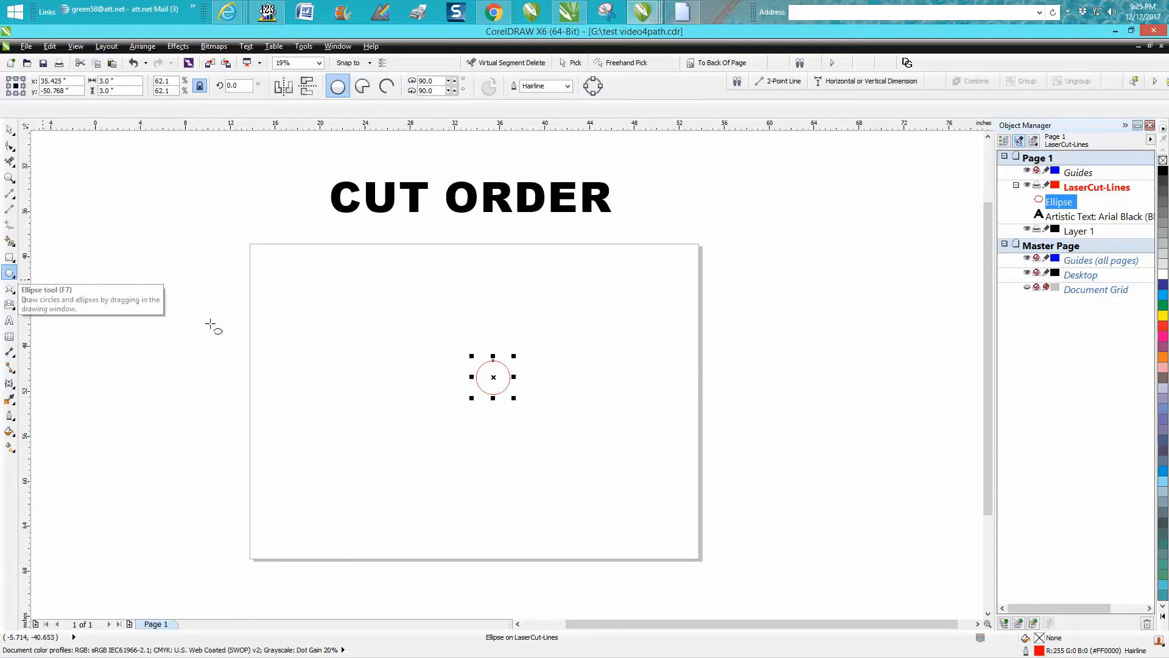
- Draw a 1-inch circle, centre it in the 3-inch circle, and move both to the top-left corner
left_click_drag(493, 376, 408, 352)
type("1")
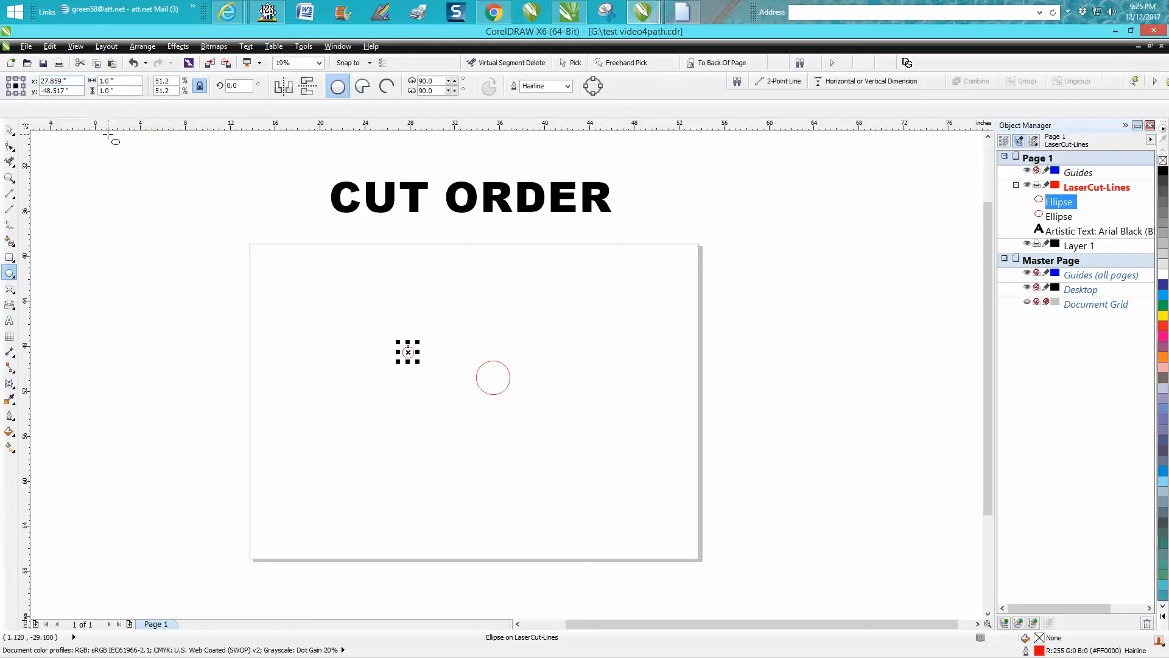
left_click_drag(408, 352, 474, 400)
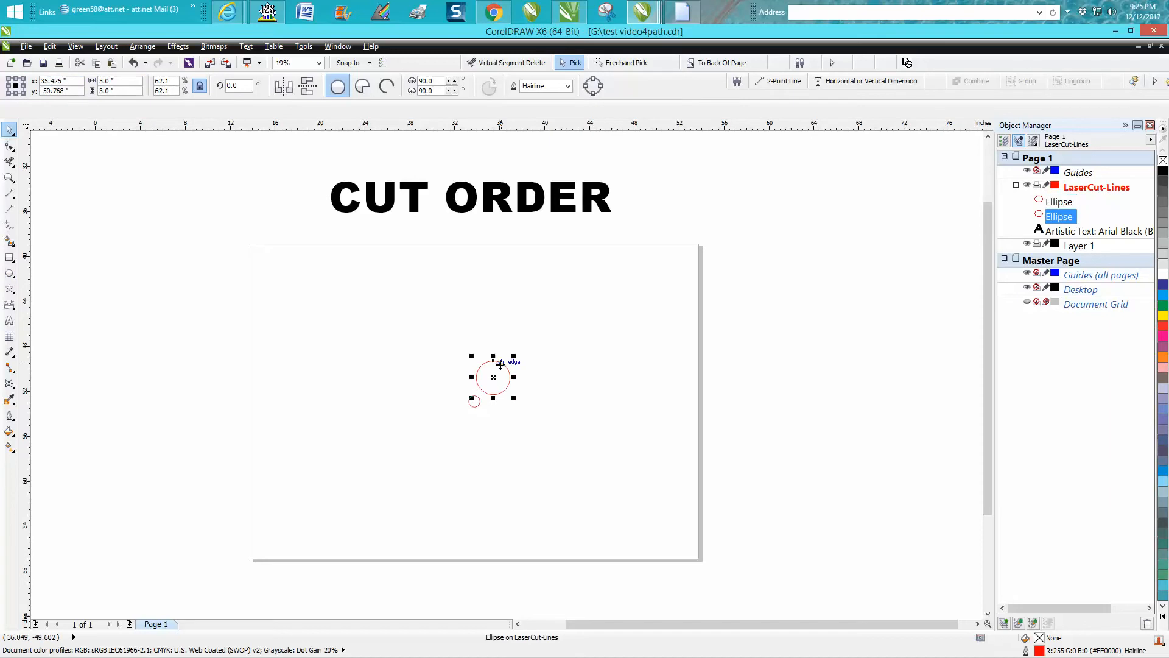
left_click_drag(492, 376, 475, 401)
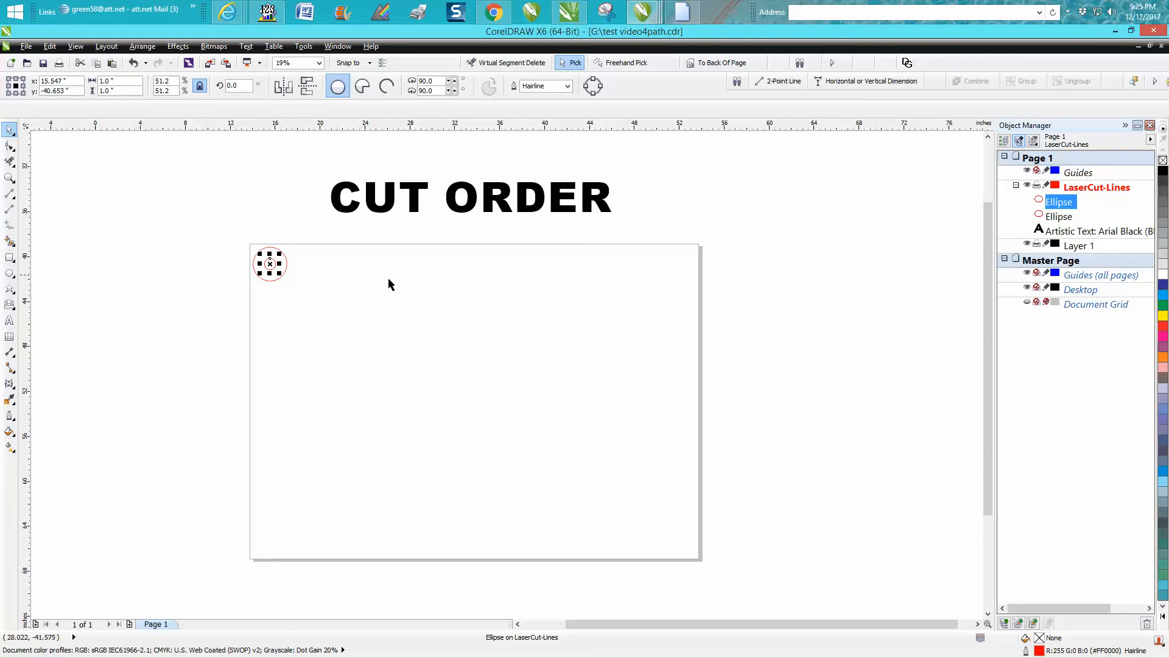
mouse_move(386, 290)
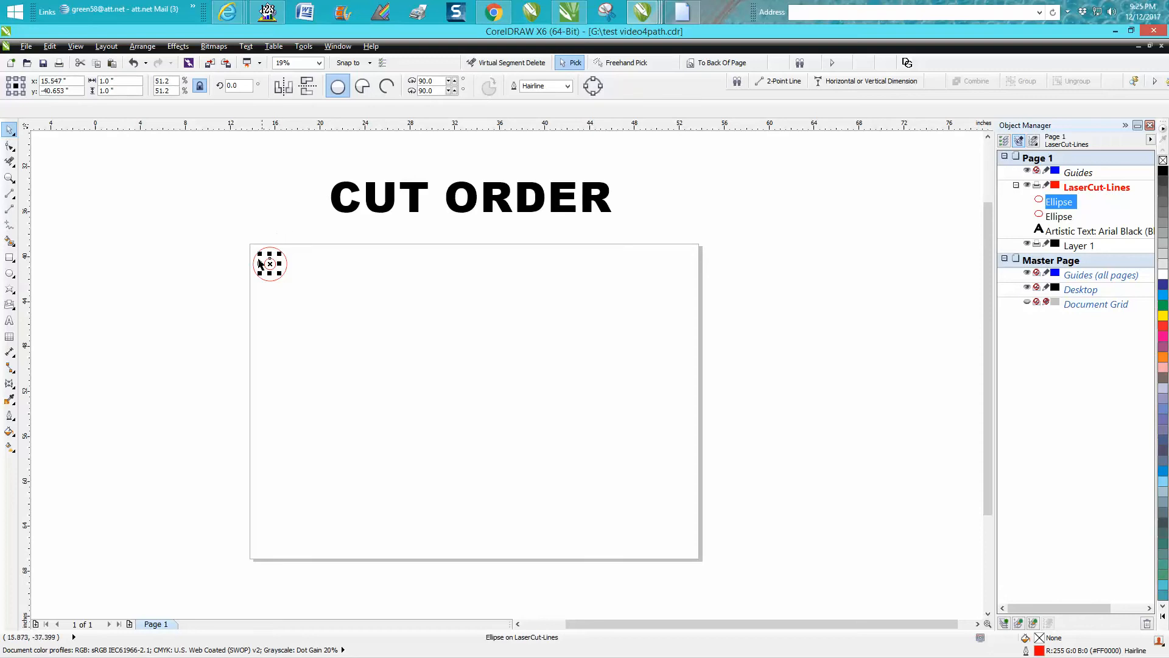
mouse_move(305, 233)
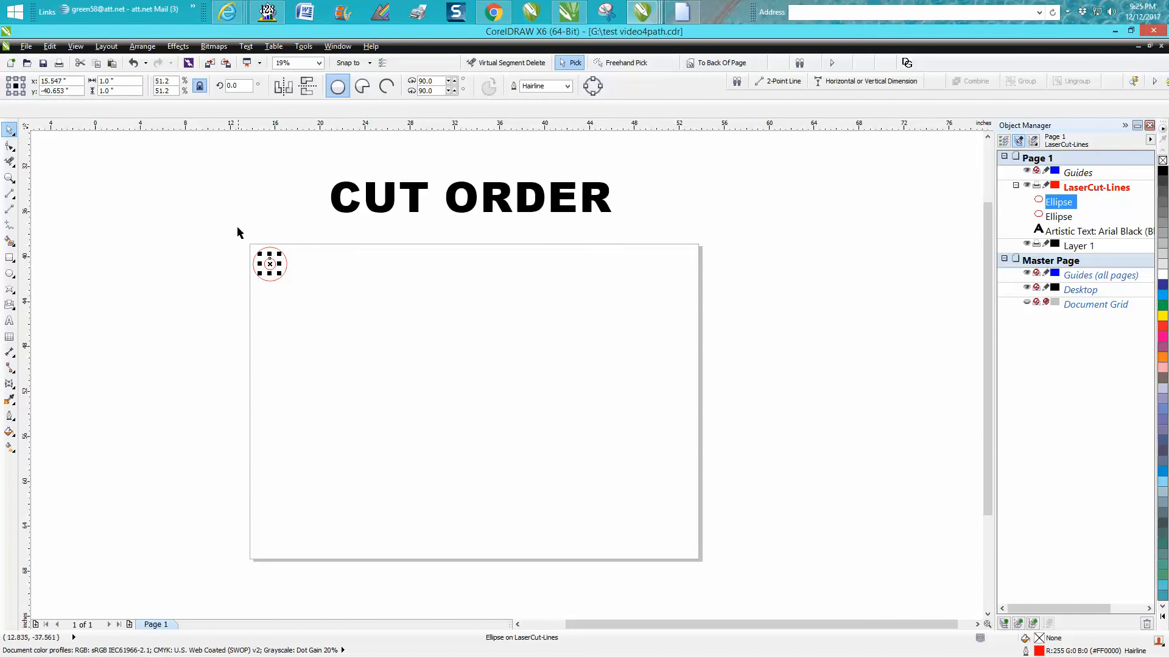
mouse_move(255, 246)
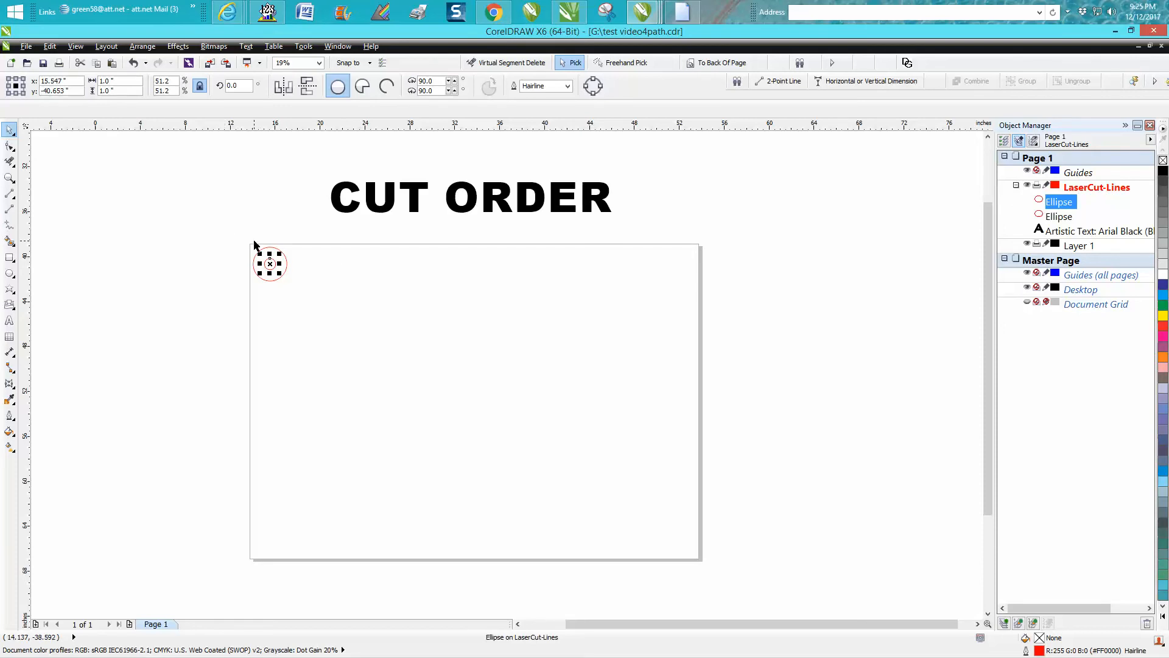
scroll("down", 3)
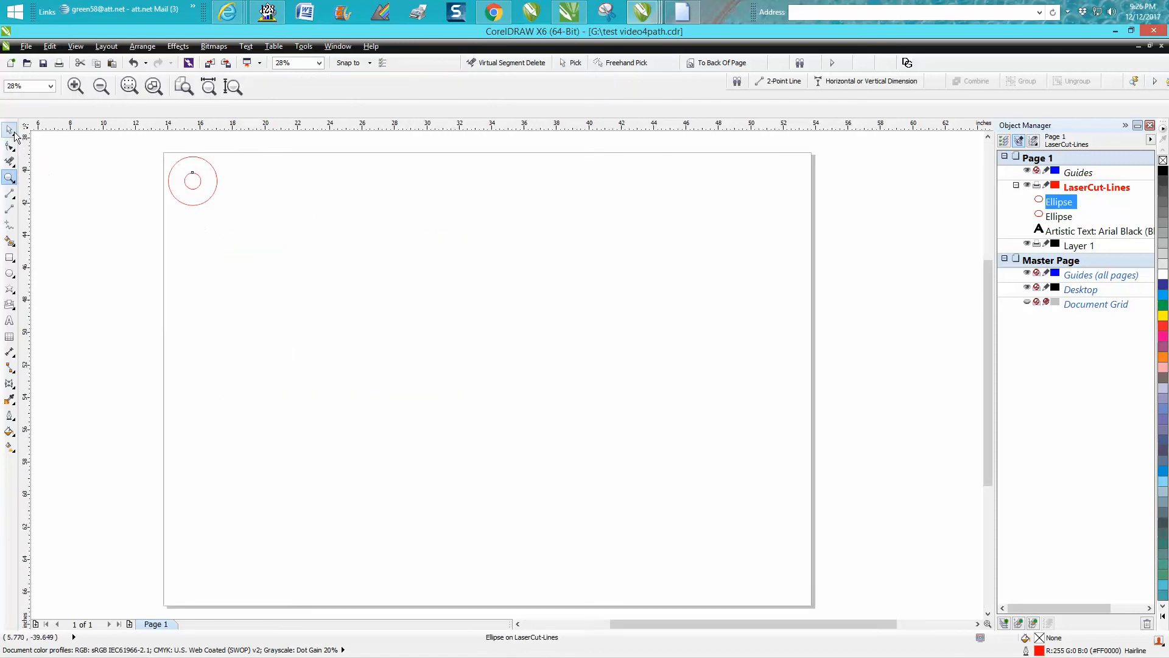
- Select the washer to begin duplicating it across the page
left_click(11, 130)
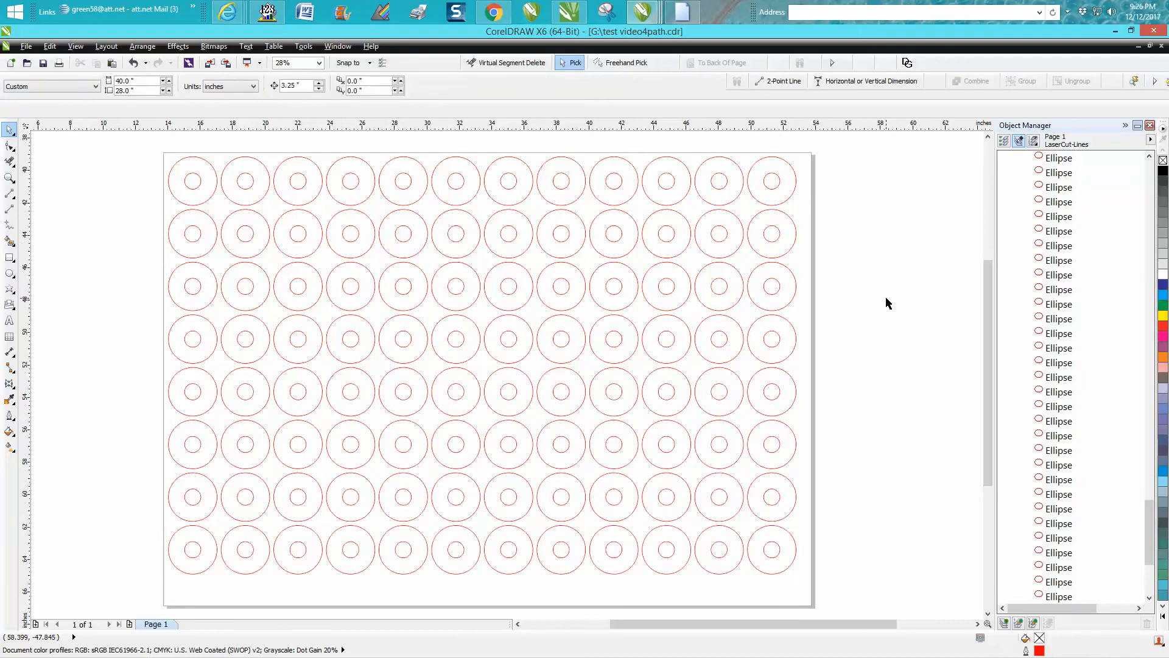
left_click(771, 549)
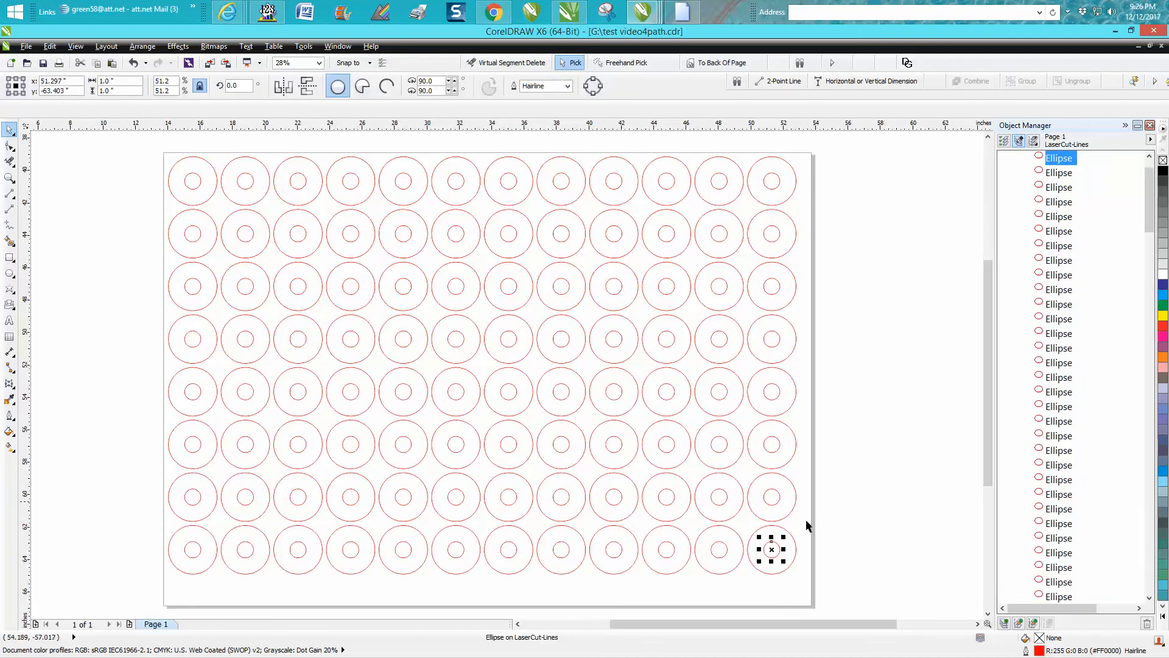
mouse_move(775, 549)
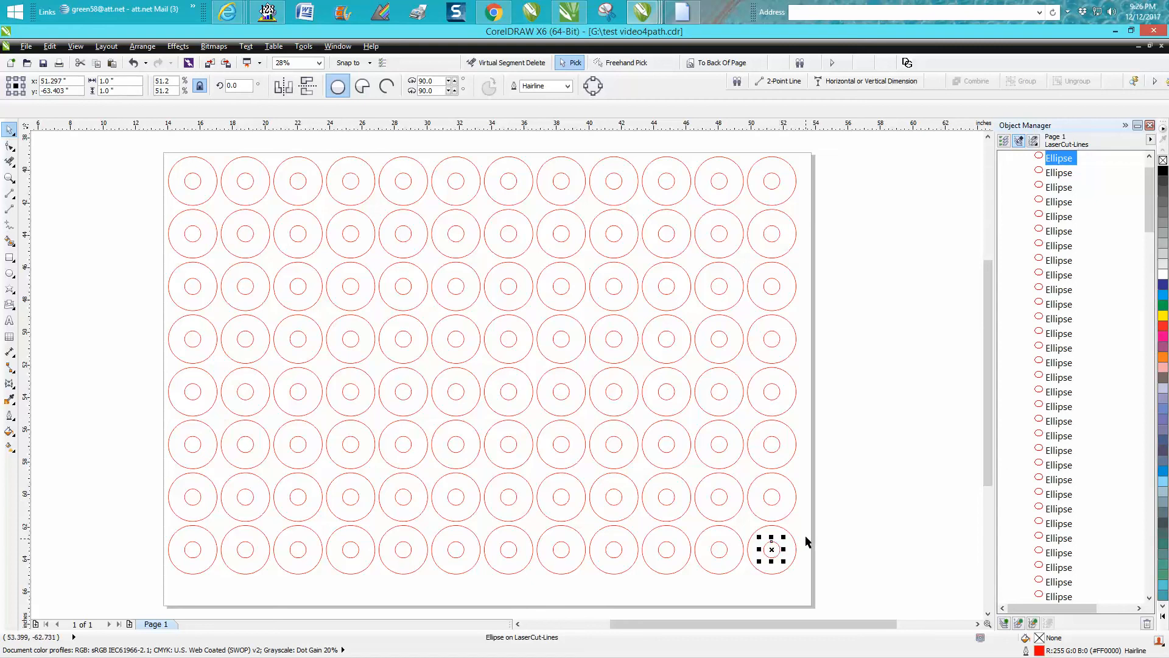
left_click(772, 338)
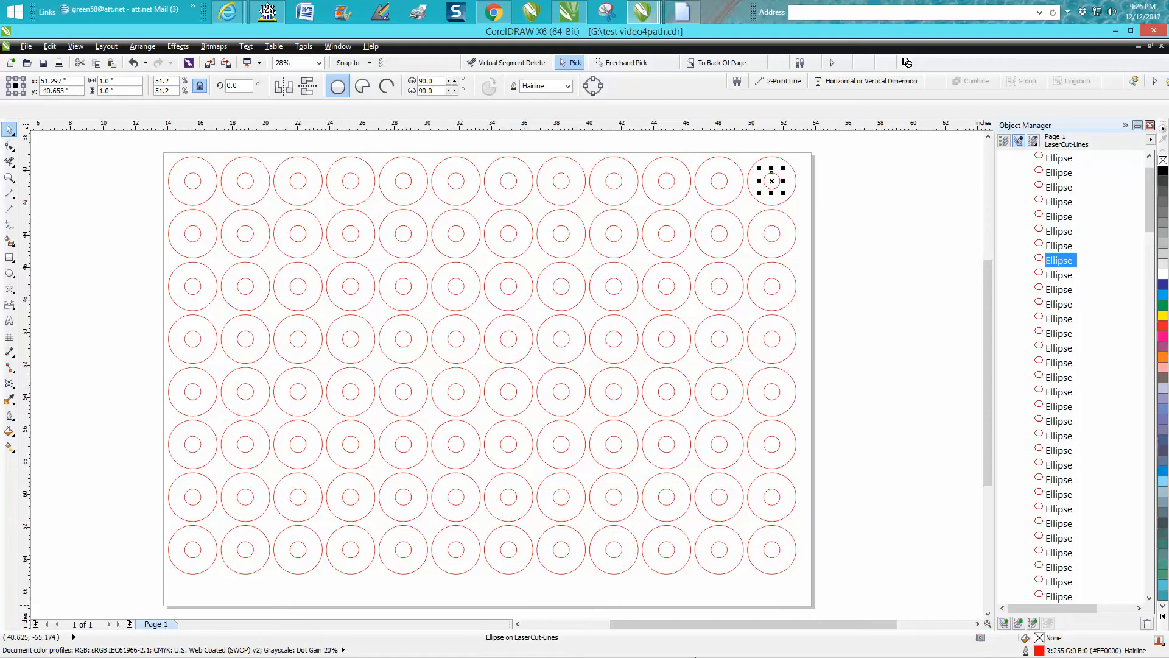
left_click(718, 550)
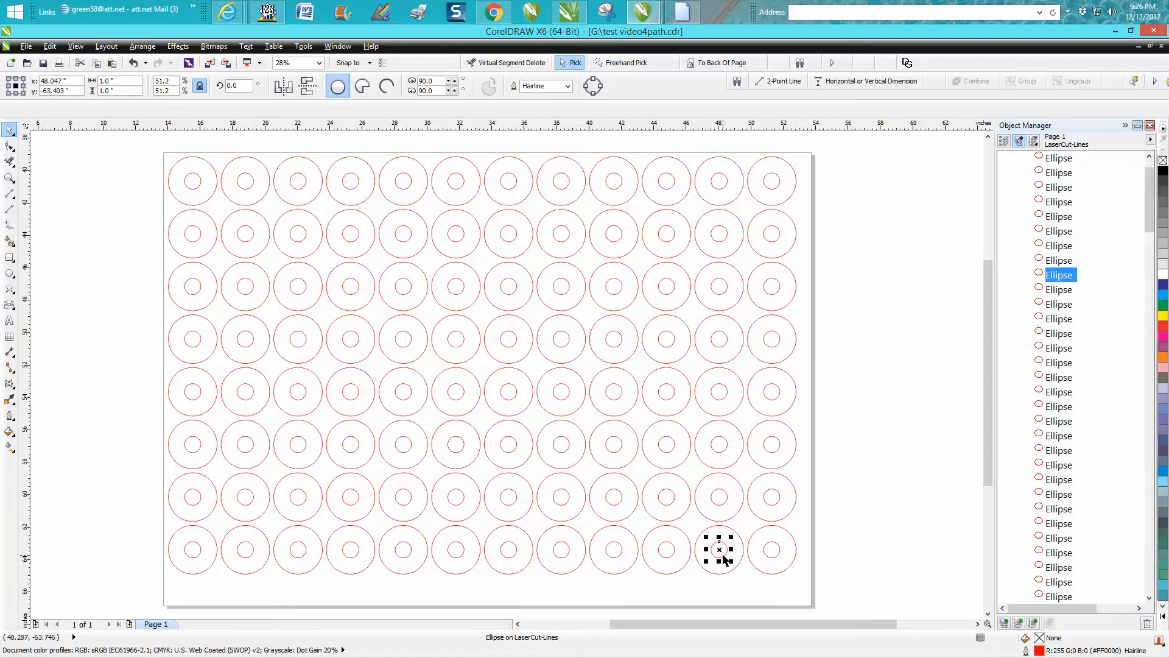
mouse_move(843, 478)
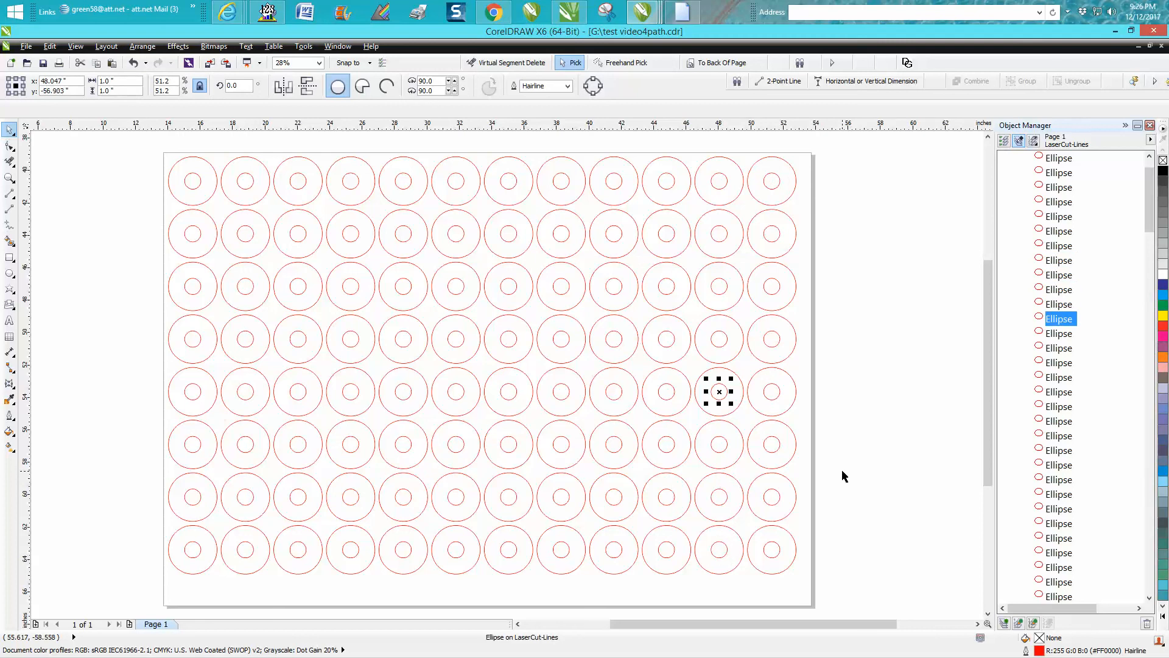
left_click(508, 233)
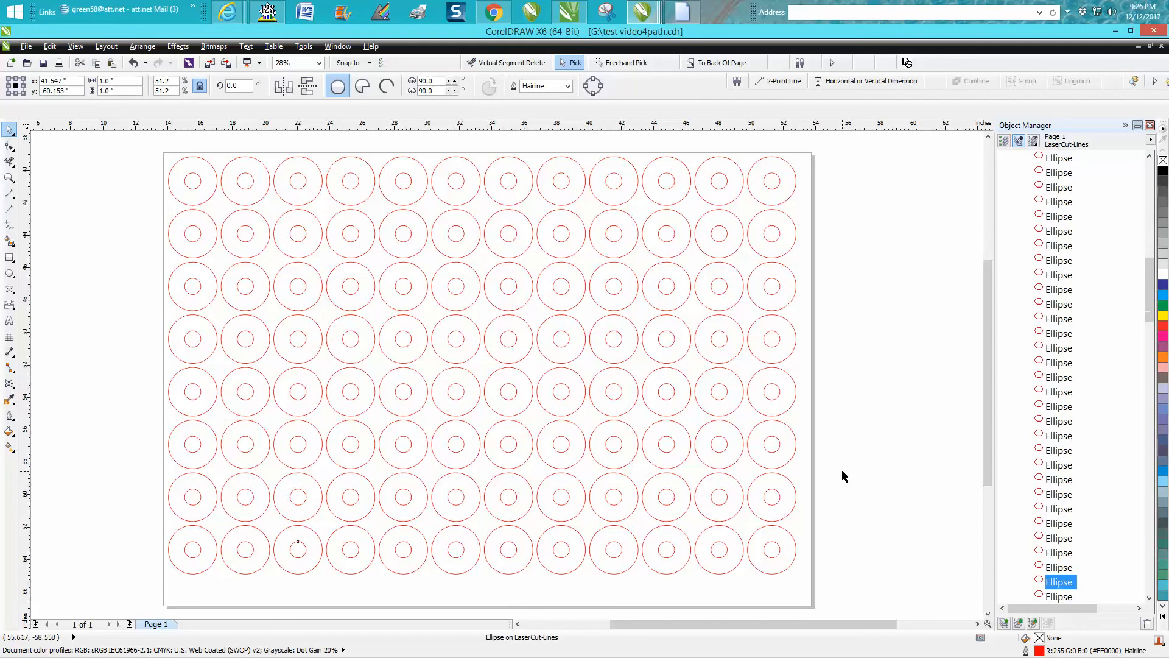
left_click(771, 391)
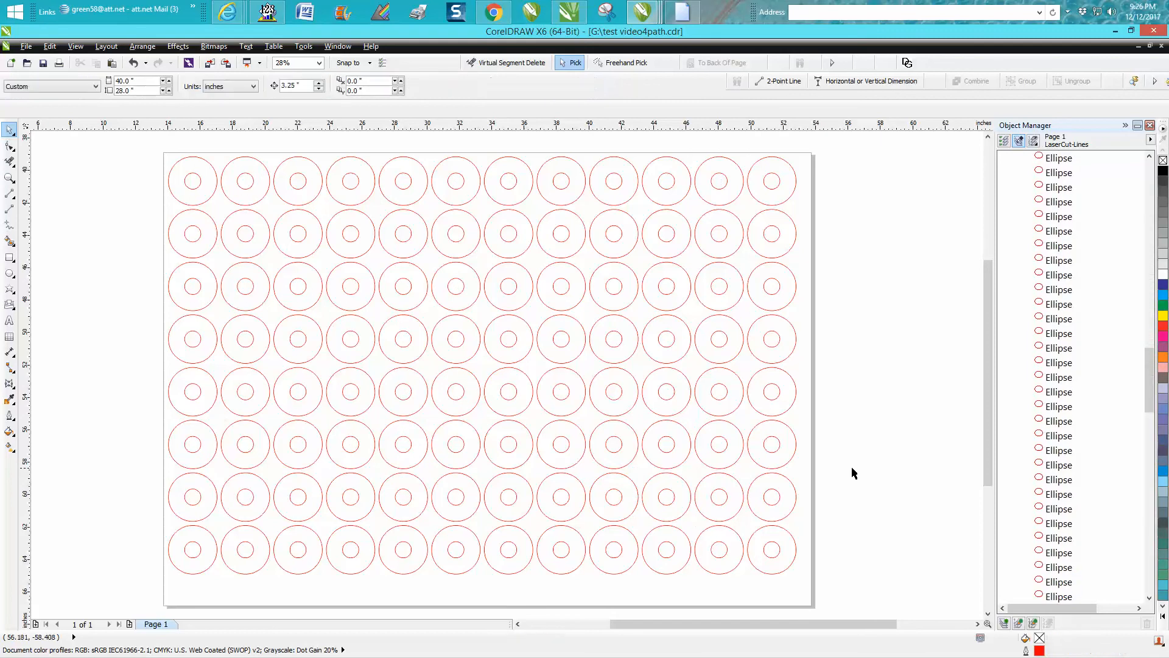
mouse_move(826, 219)
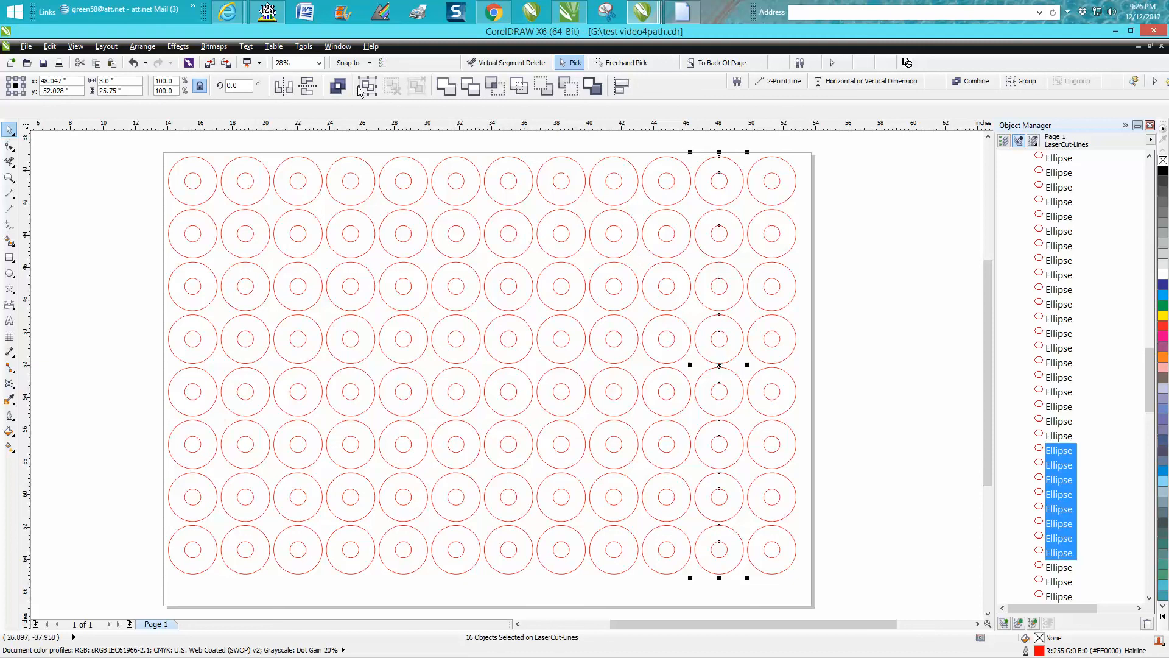
mouse_move(306, 85)
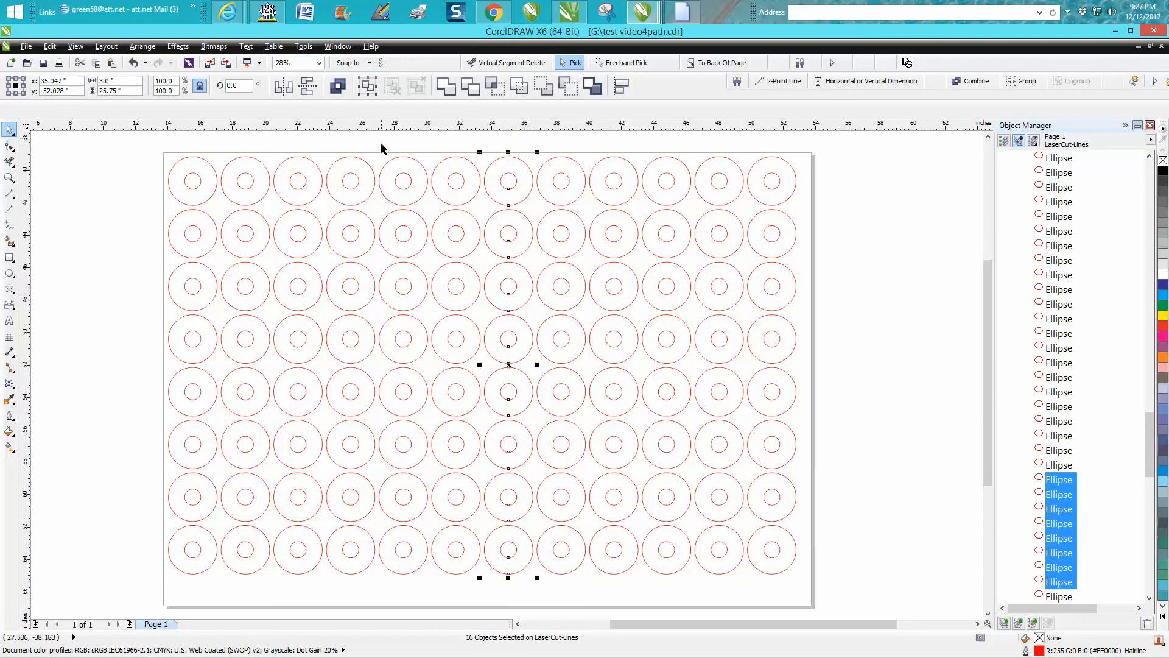
- Marquee-select the middle column and another column of washers for flipping
left_click_drag(380, 145, 438, 591)
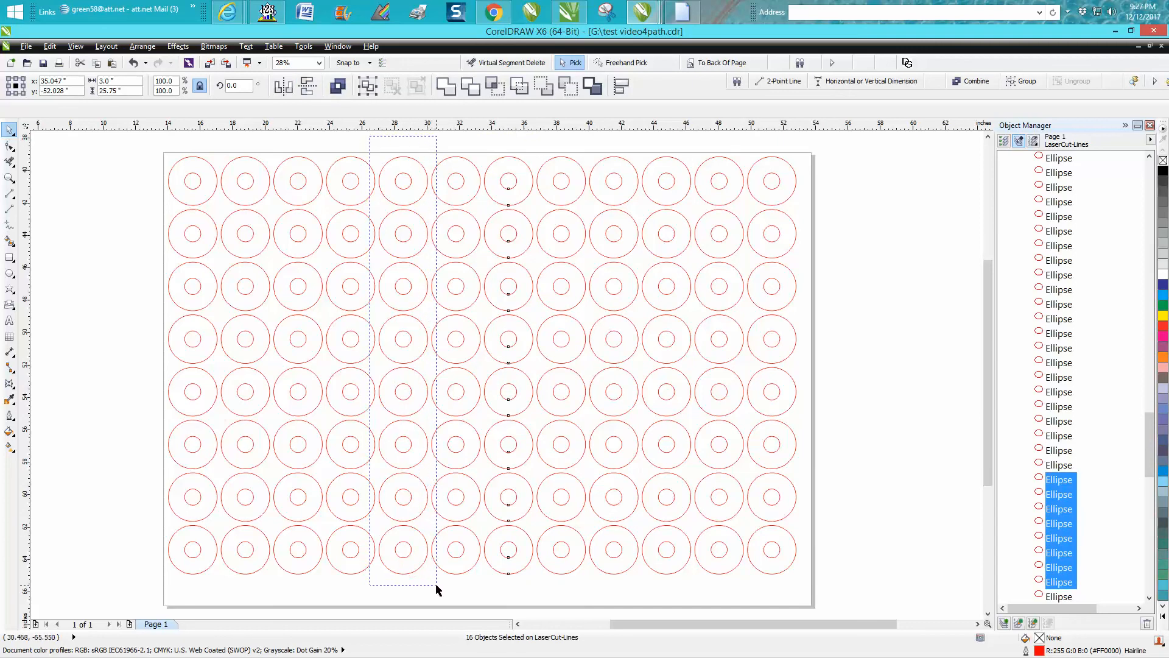
left_click_drag(438, 589, 284, 155)
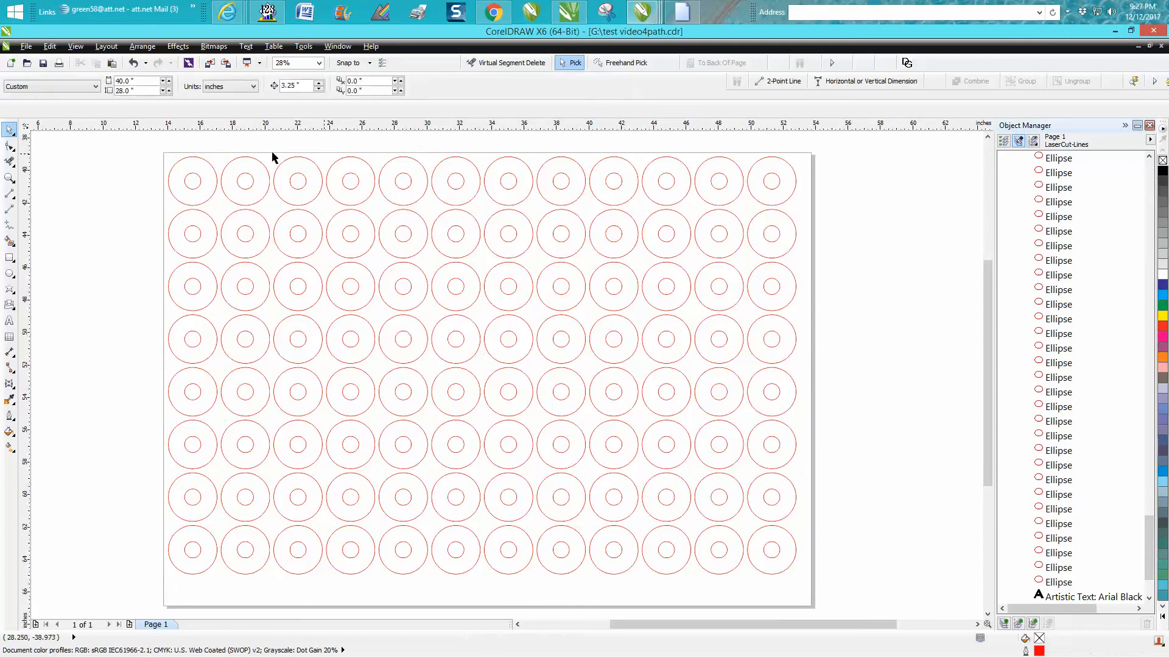
left_click(772, 550)
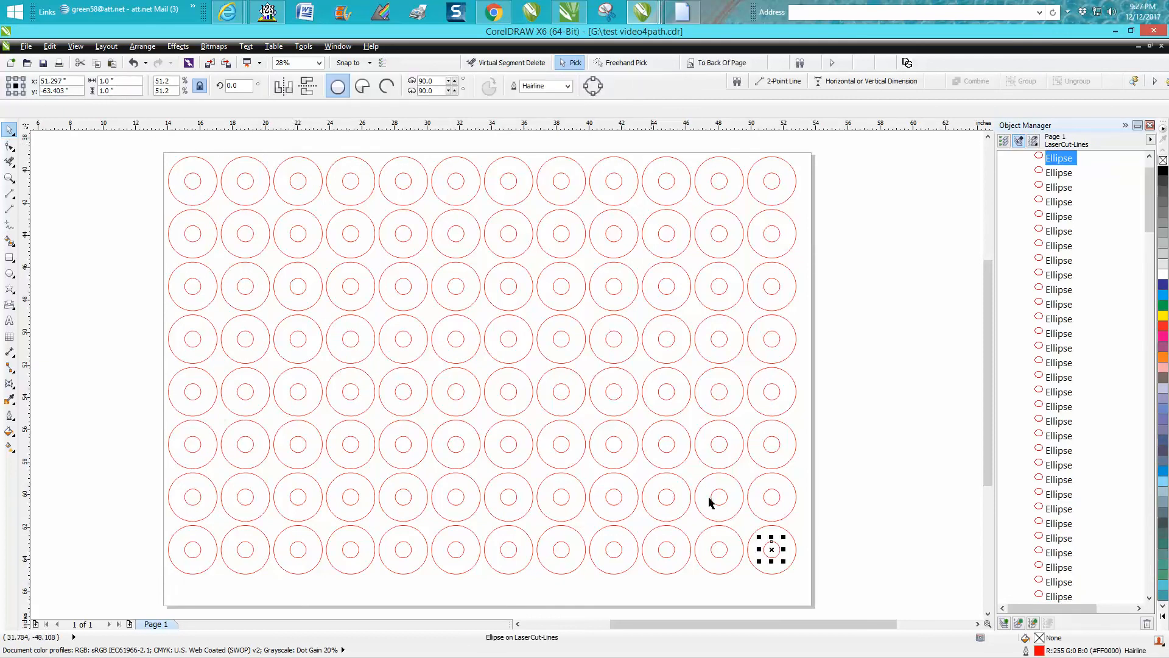
mouse_move(832, 548)
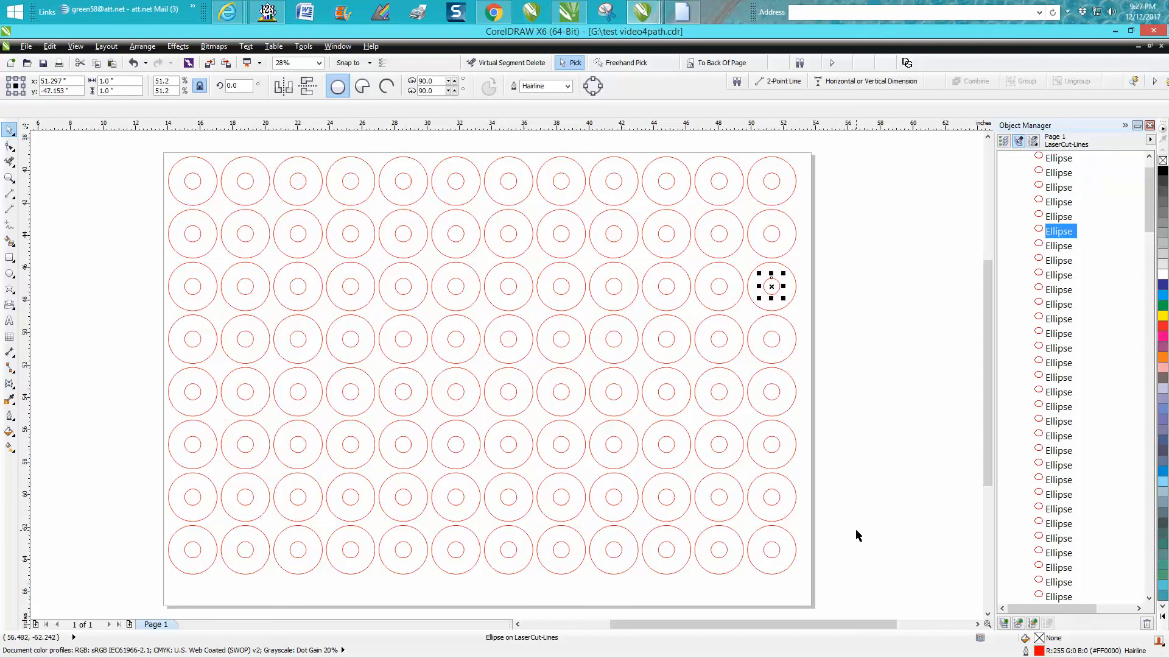
left_click(720, 181)
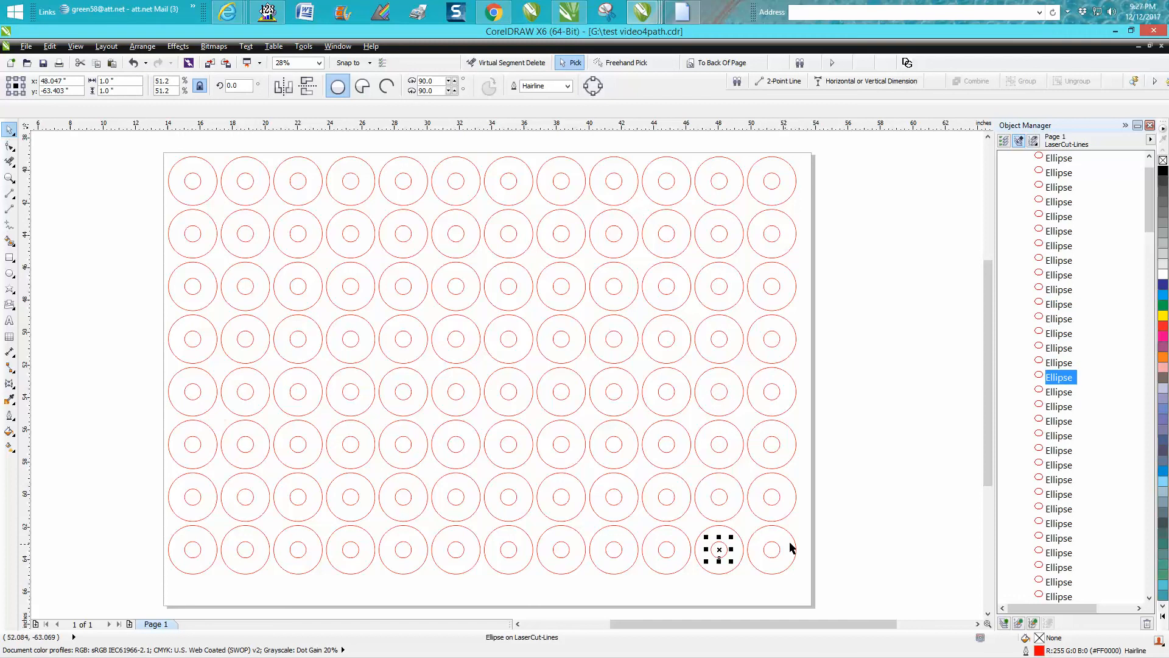
left_click(665, 445)
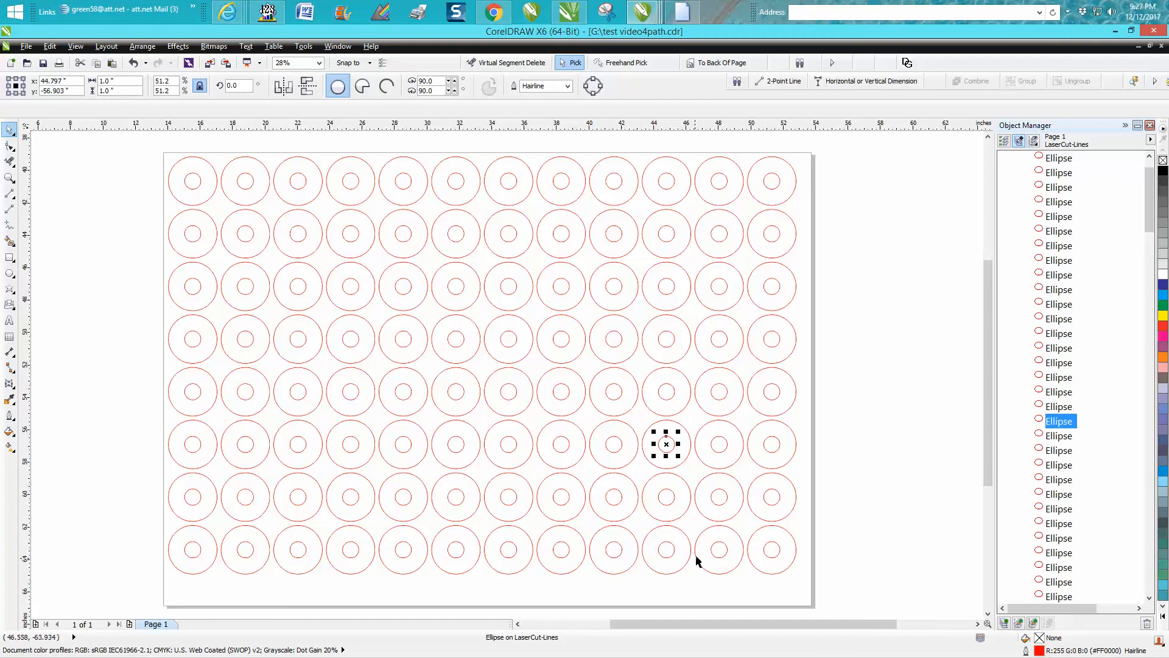
left_click(613, 180)
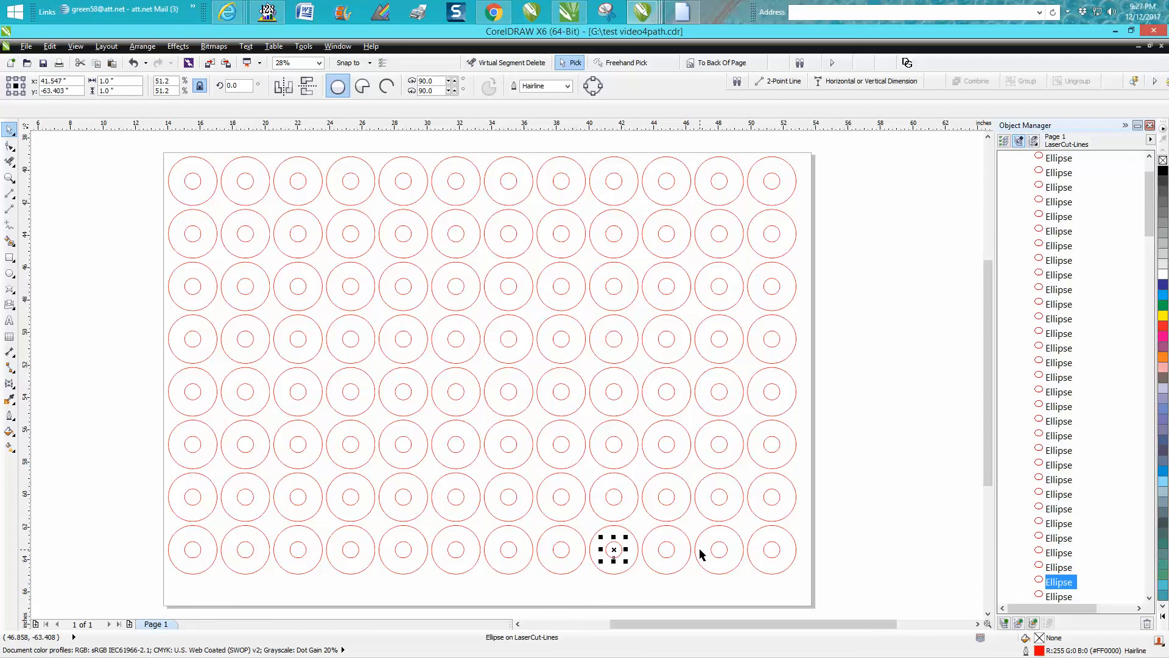
mouse_move(542, 203)
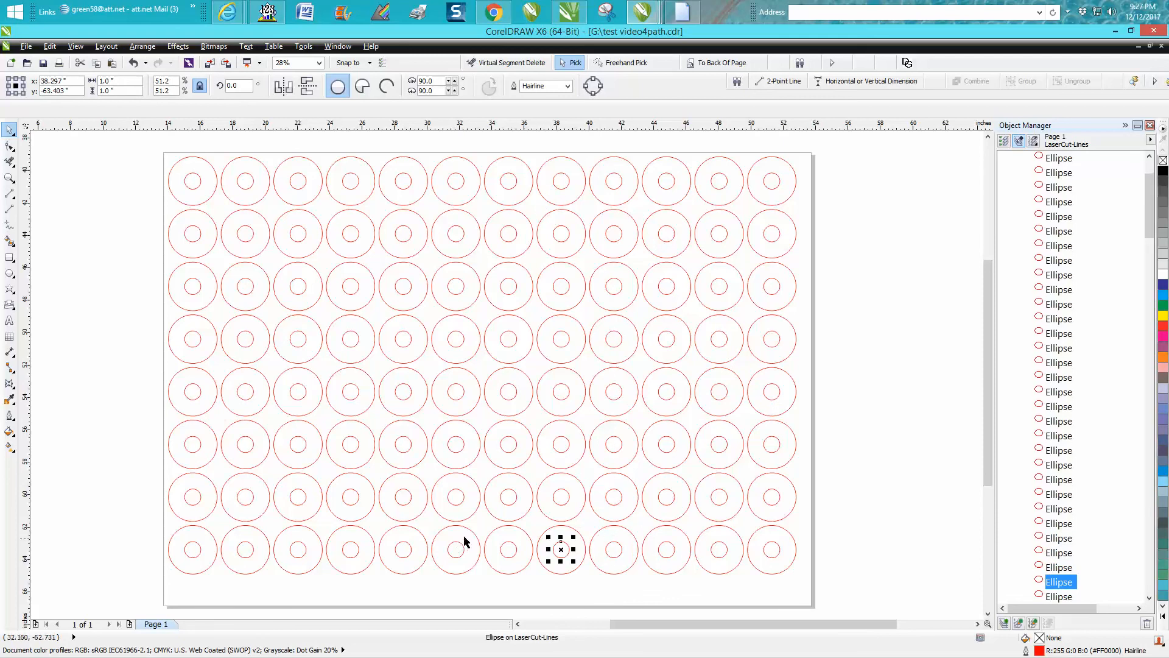
left_click(508, 180)
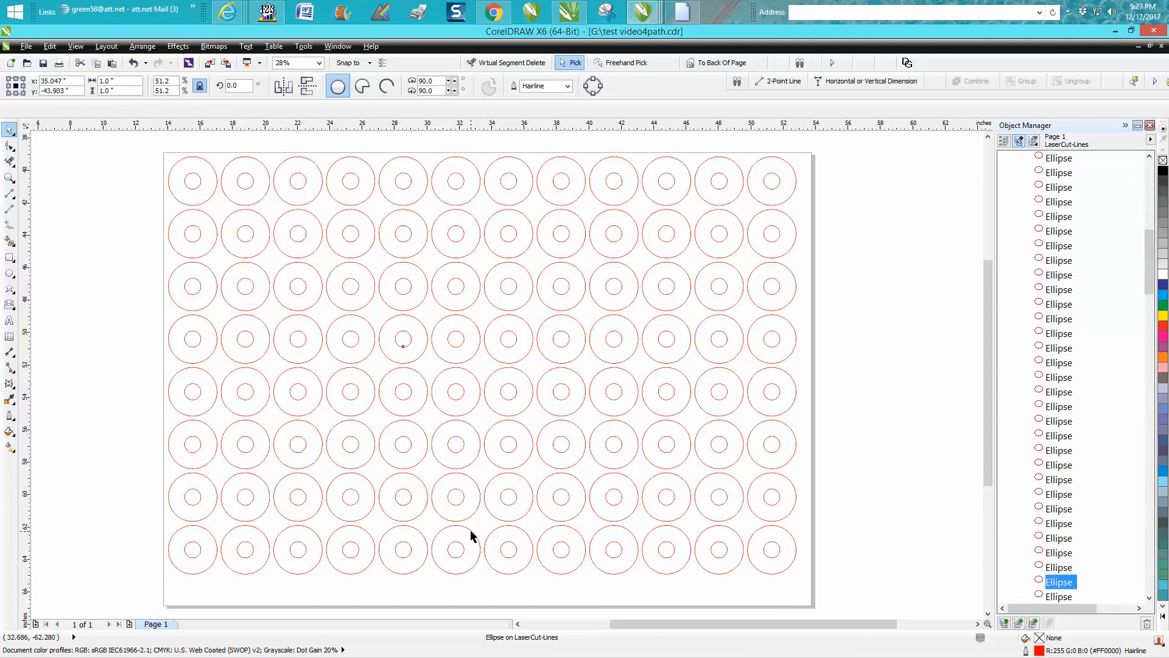
left_click(245, 339)
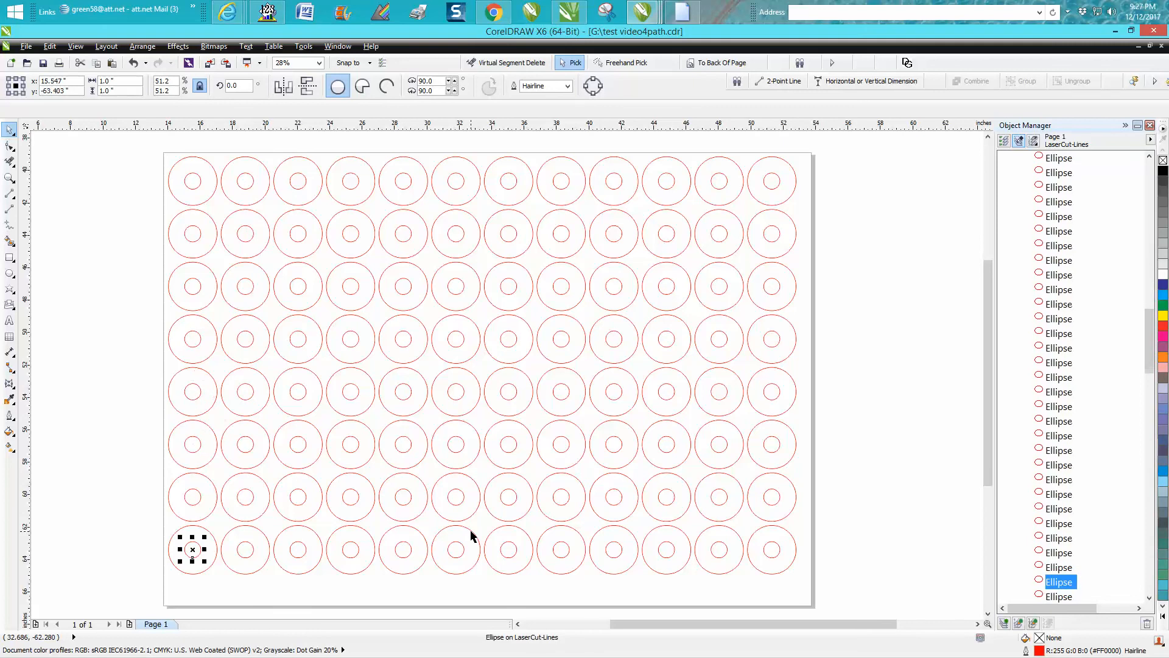
left_click(772, 550)
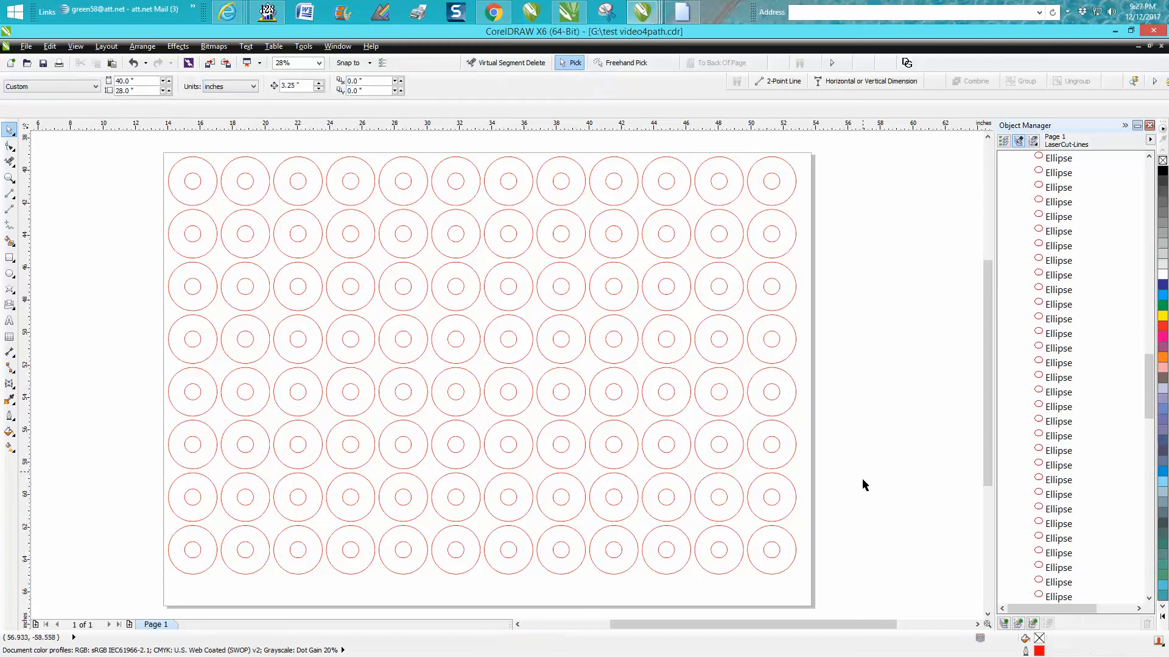
mouse_move(576, 350)
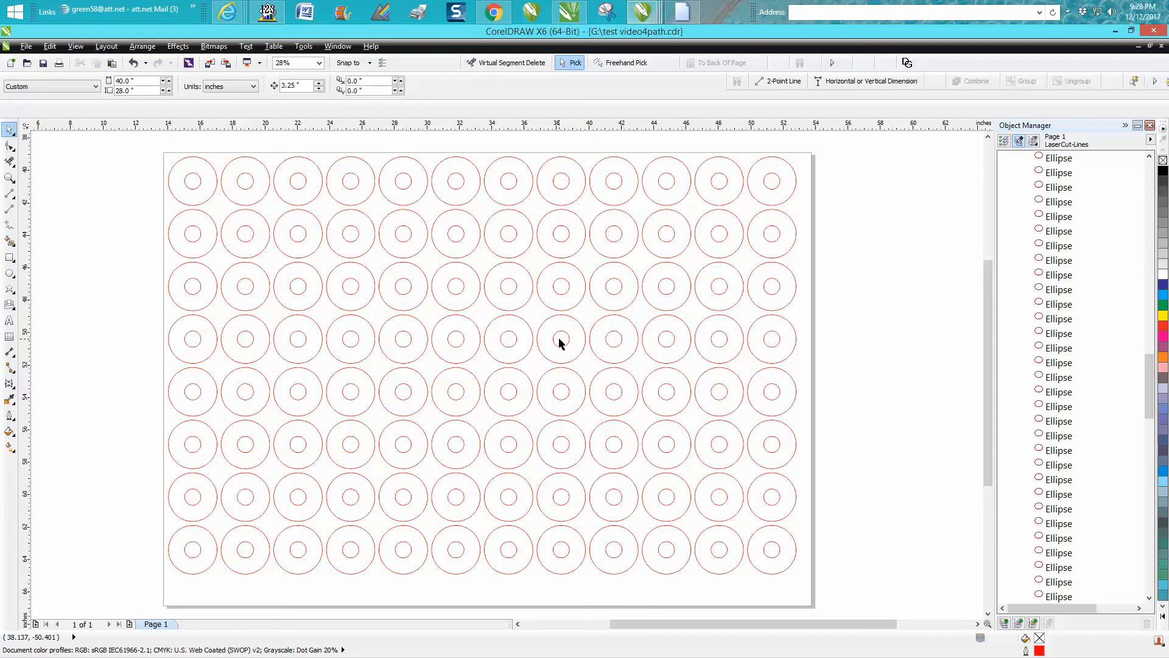
mouse_move(561, 352)
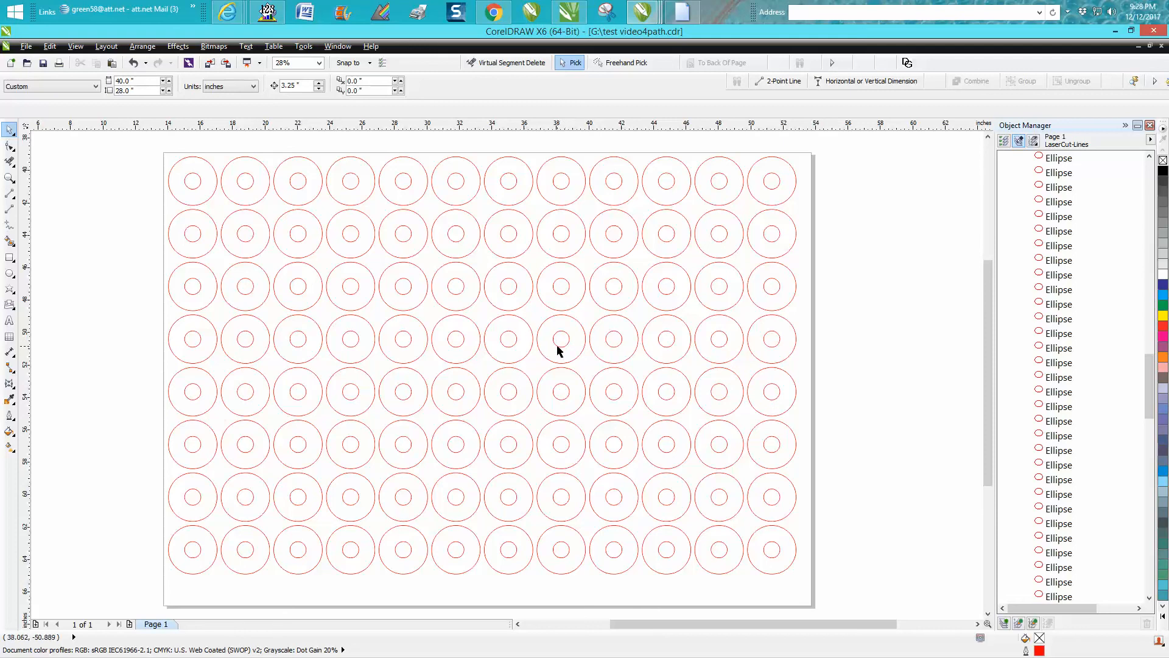
mouse_move(563, 346)
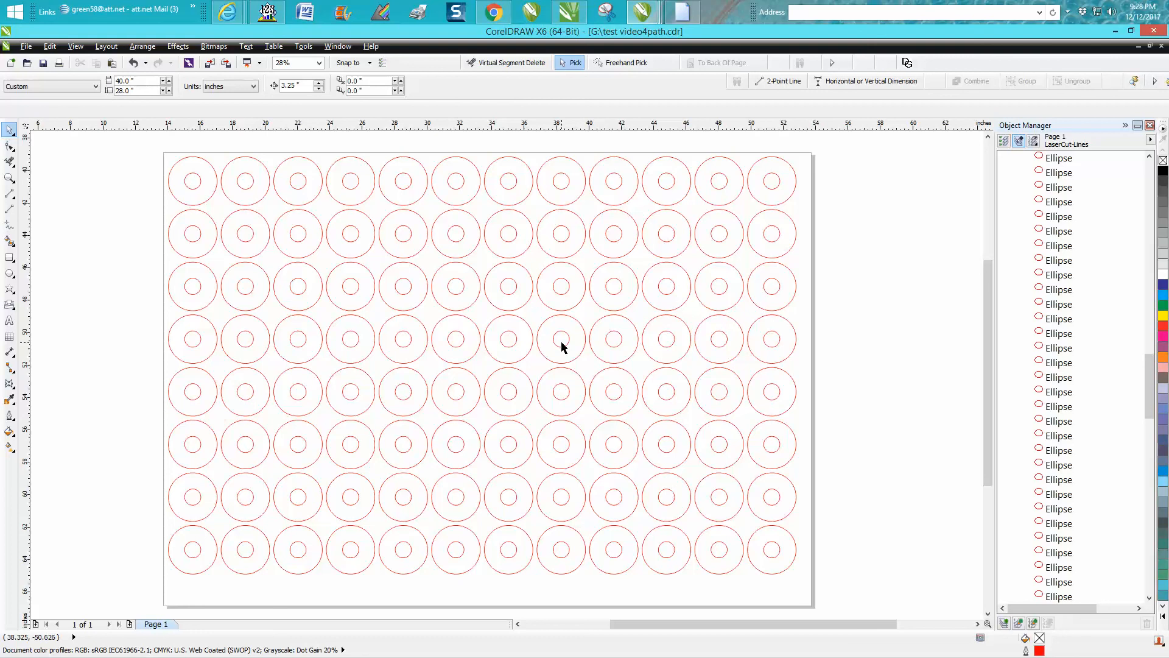
mouse_move(567, 341)
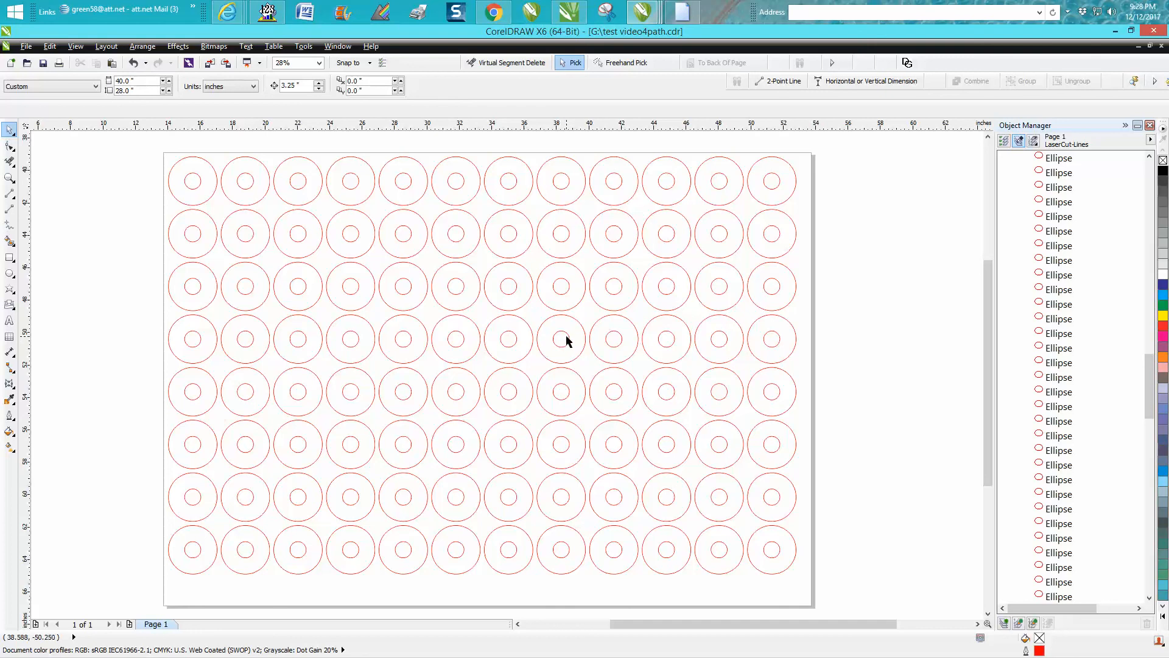